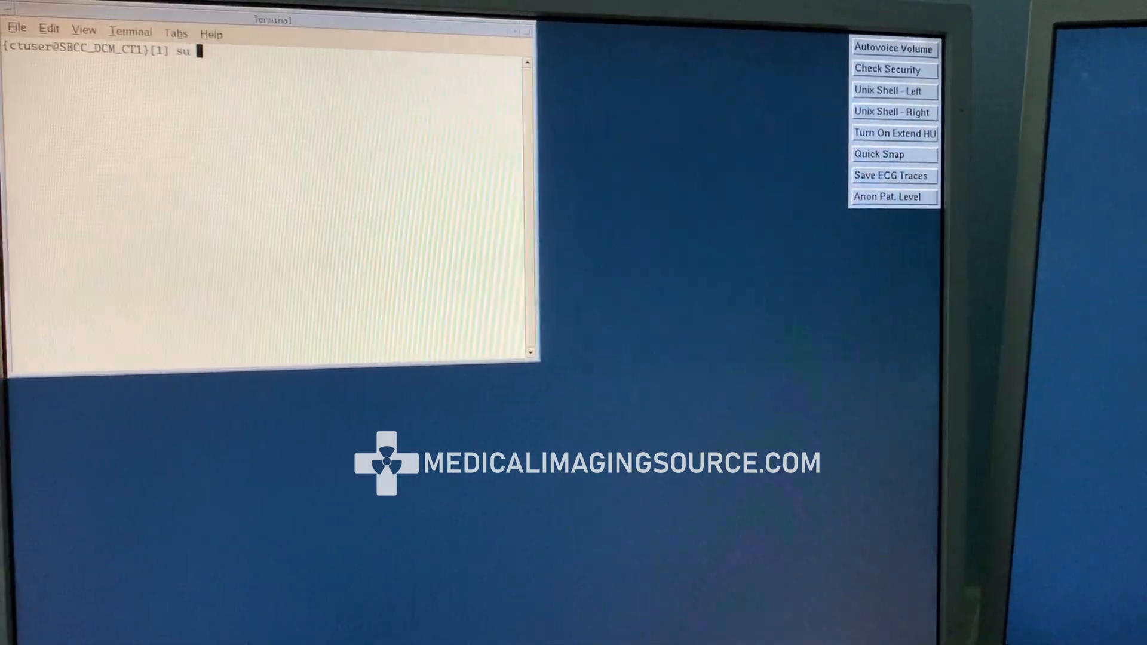
# Step: Switch to the root account with su - and the root password
pyautogui.write(' -')
pyautogui.press('Return')
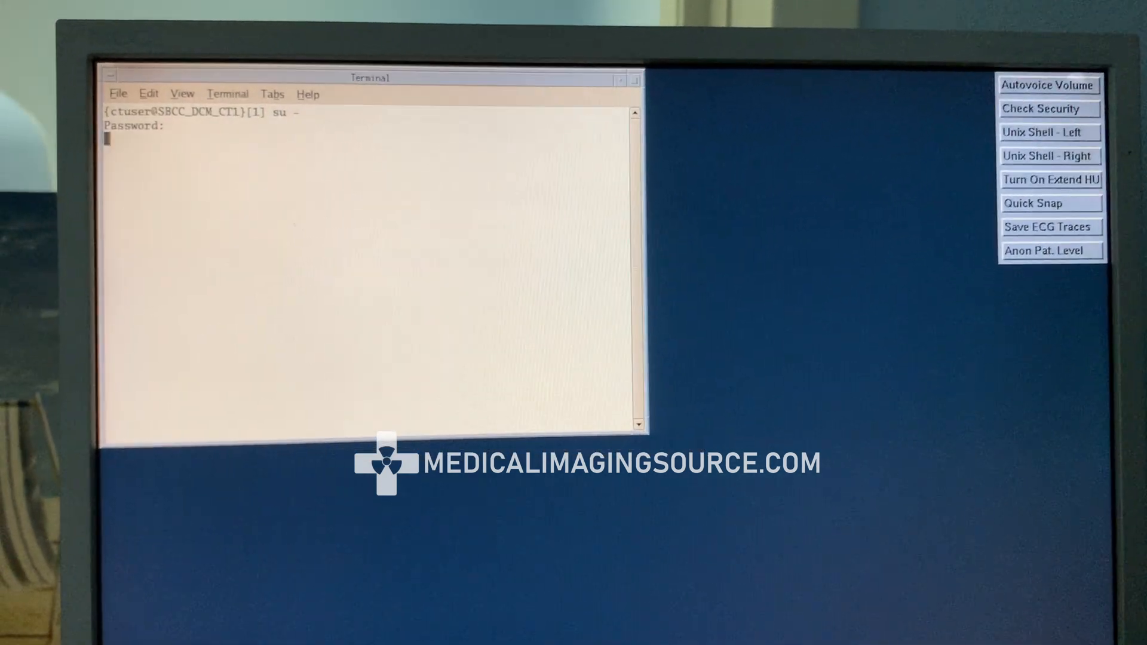
pyautogui.press('Return')
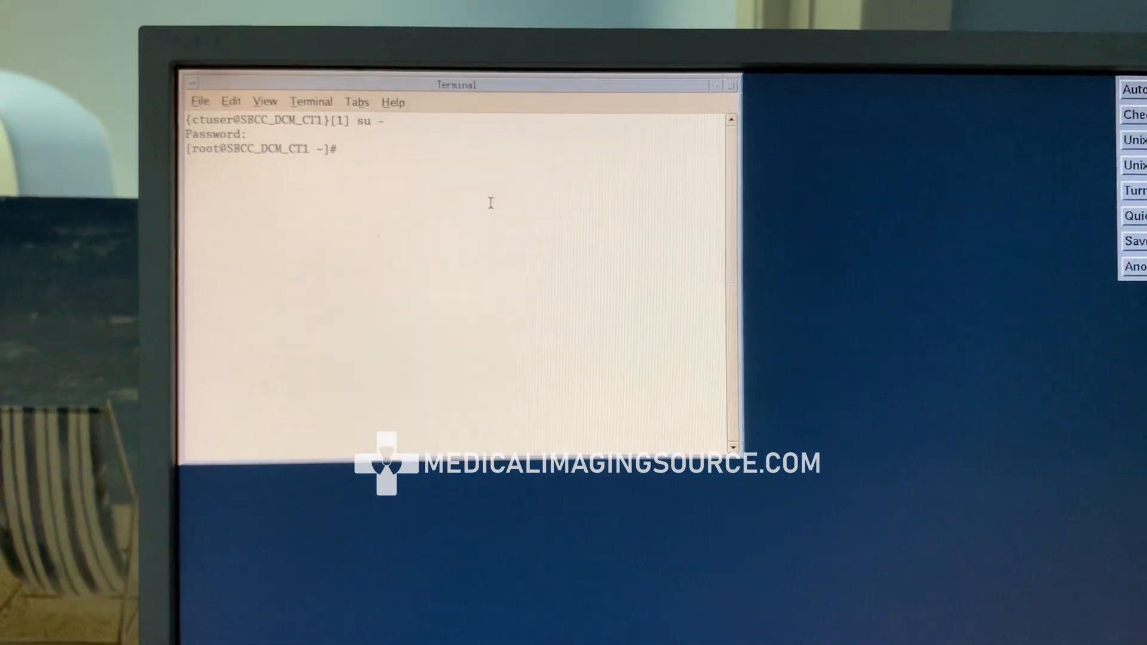
# Step: Run setdate at the root prompt so it pings the DARC
pyautogui.write('setd')
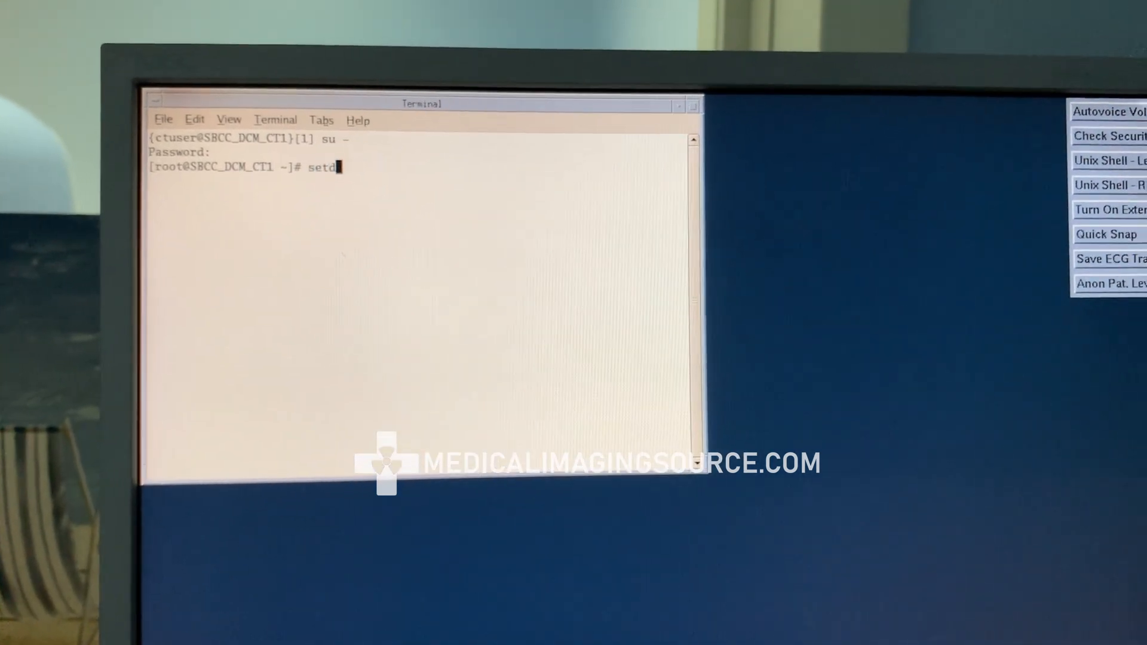
pyautogui.write('ate')
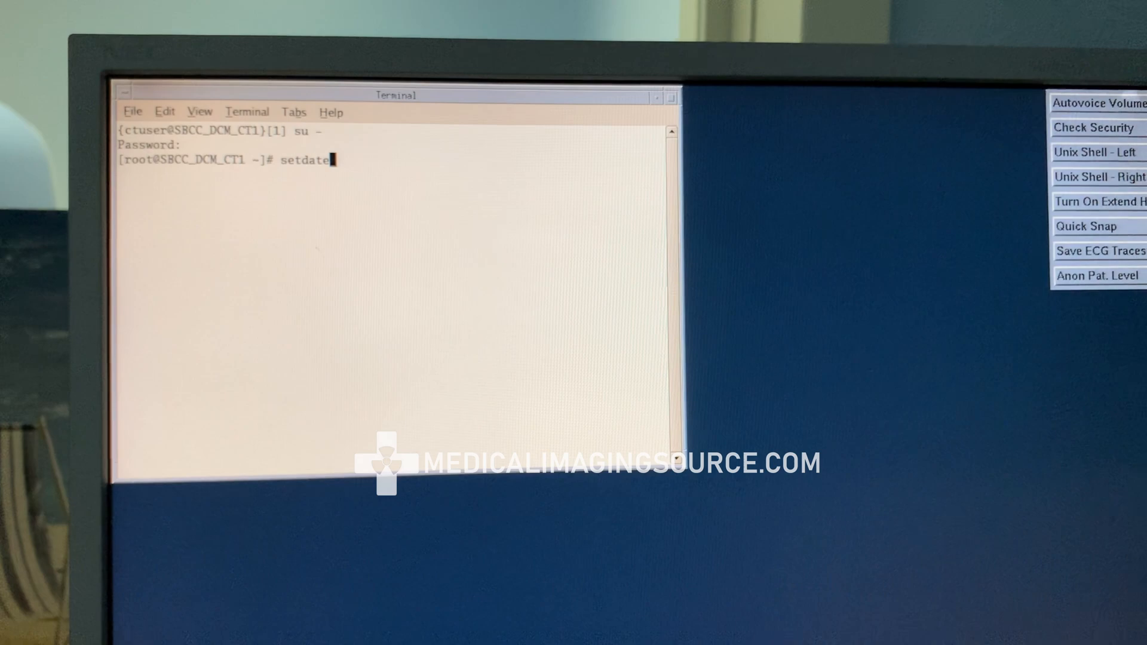
pyautogui.press('Return')
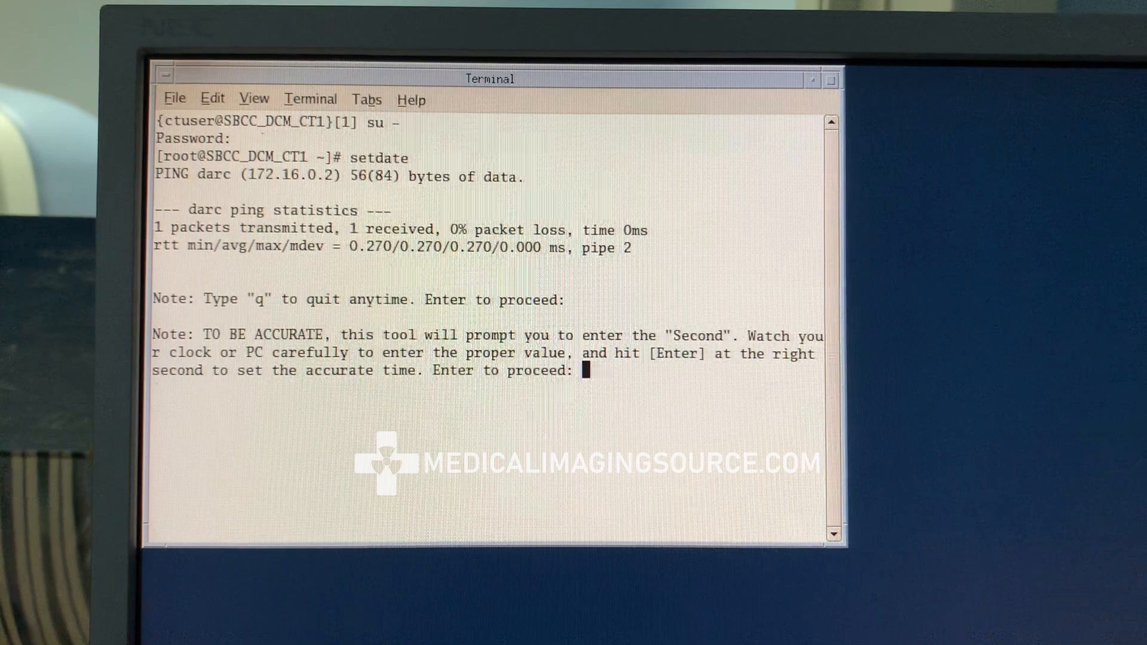
# Step: Accept defaults 2020, 12, 03, 11 in setdate and enter minute 45
pyautogui.press('Return')
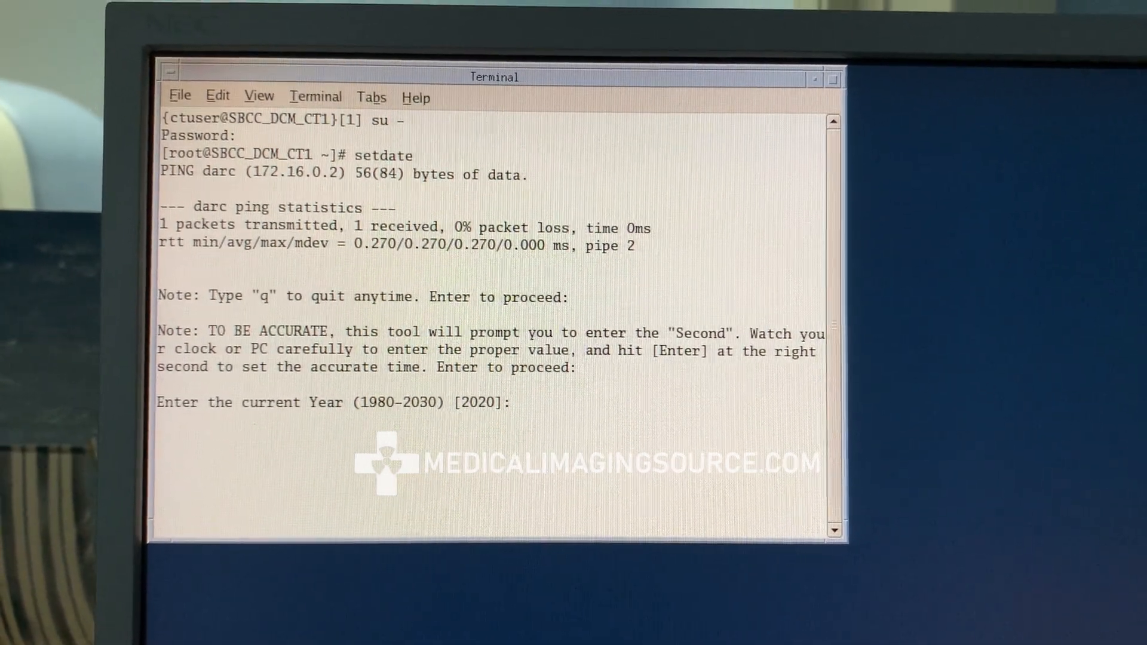
pyautogui.press('Return')
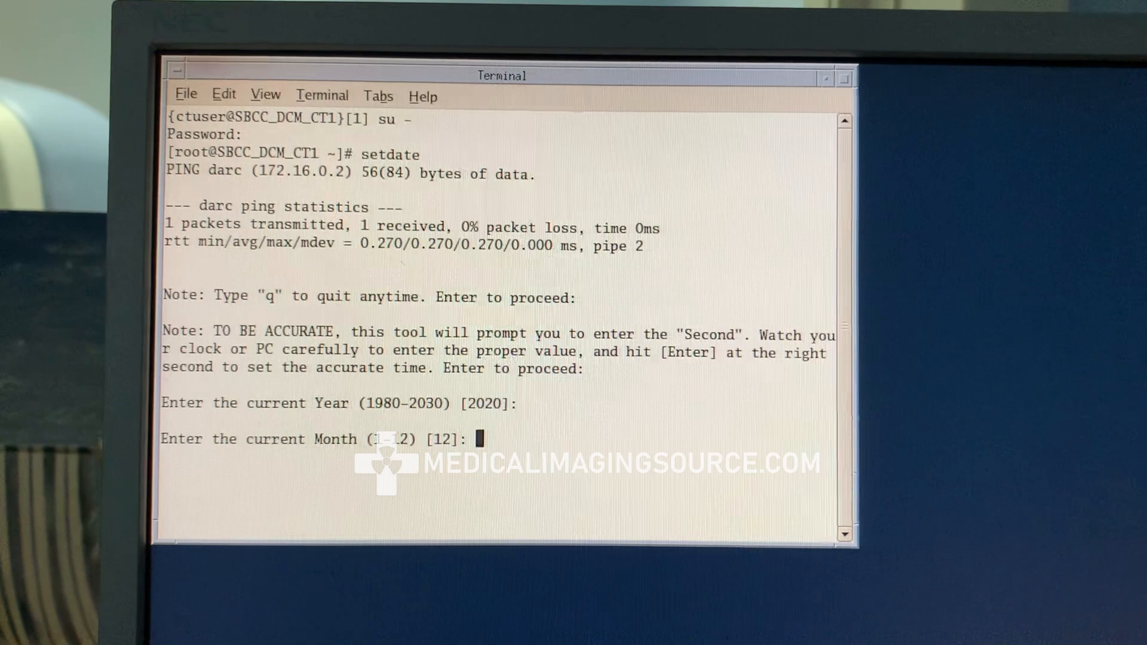
pyautogui.press('Return')
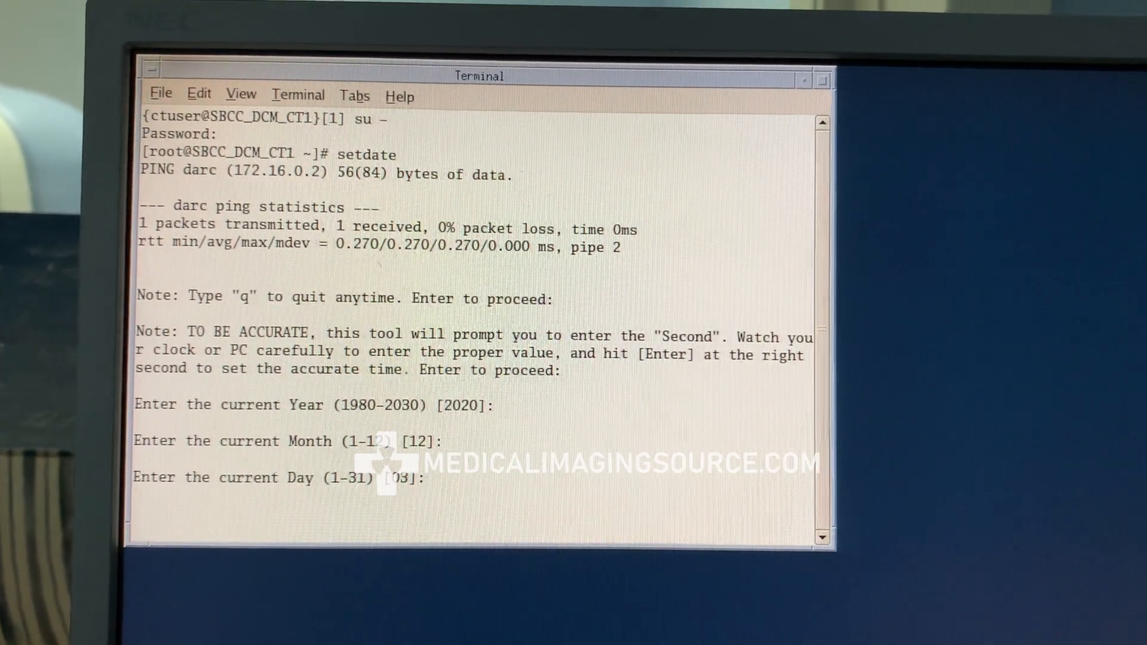
pyautogui.press('Return')
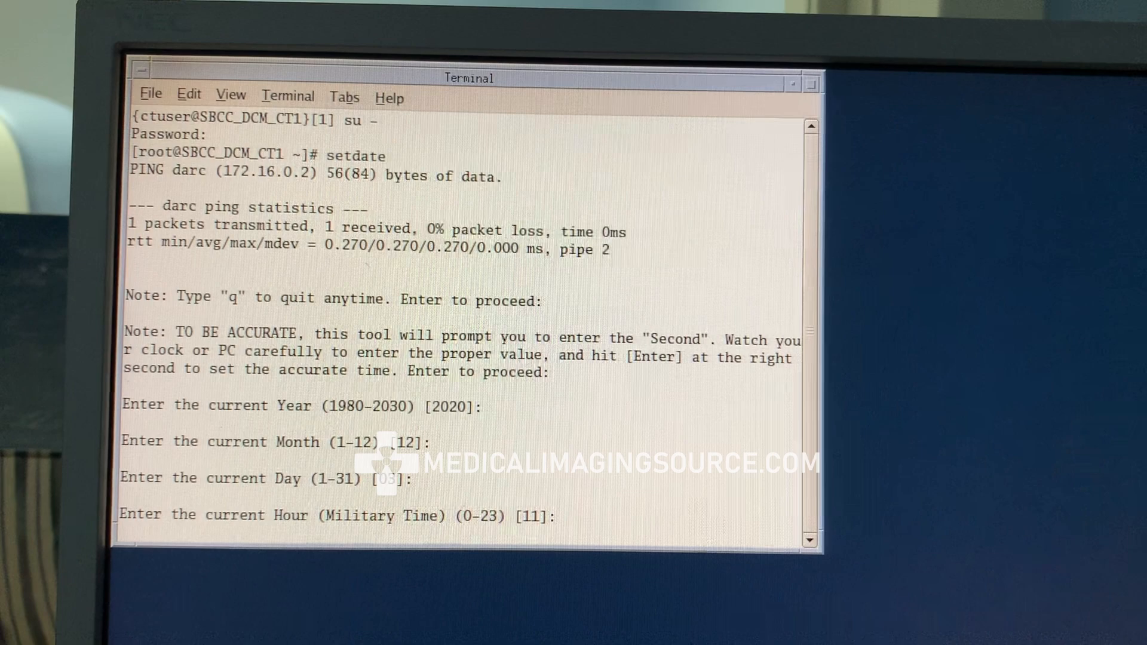
pyautogui.press('Return')
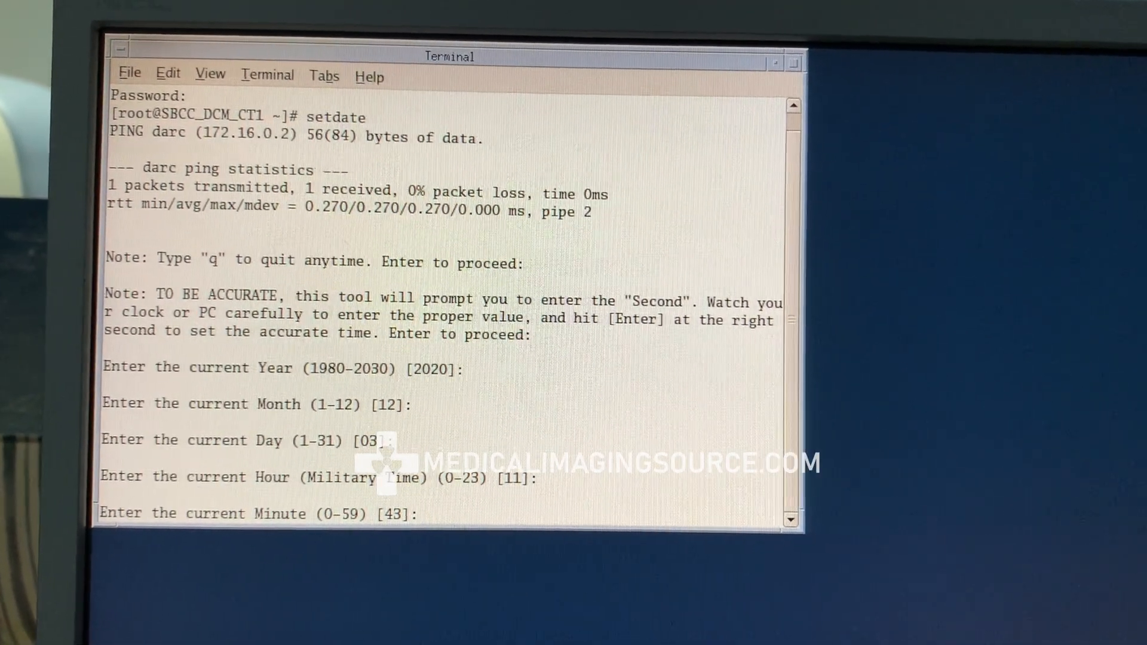
pyautogui.write('45')
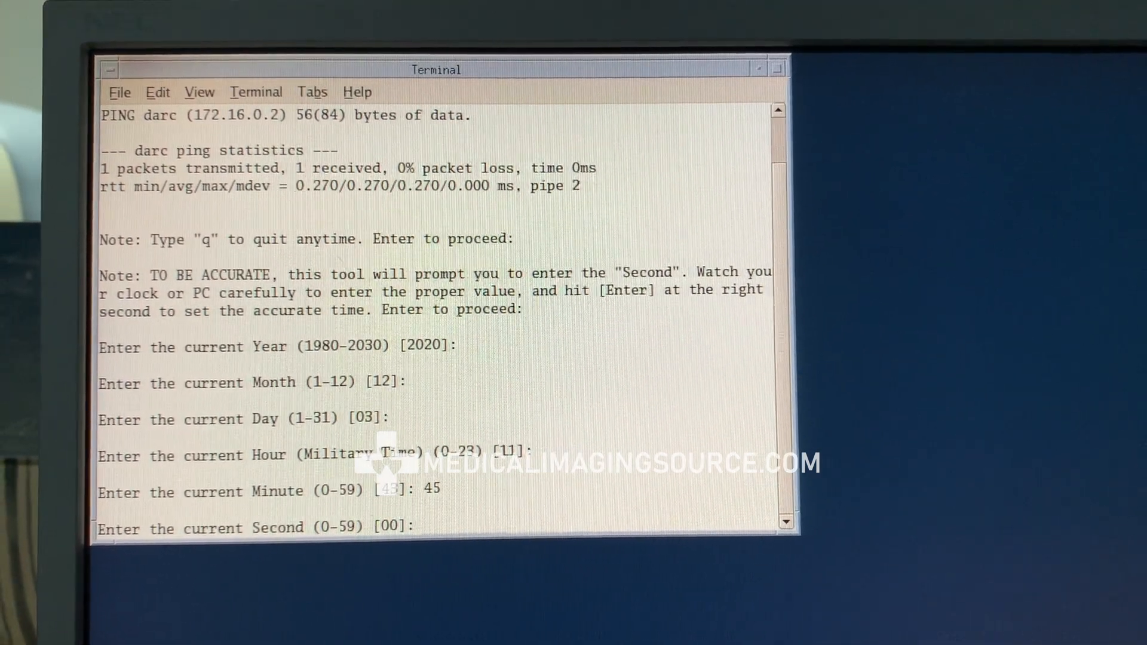
# Step: Submit minute 45 and 00 seconds, syncing OC and DARC to 11:45:01
pyautogui.press('Return')
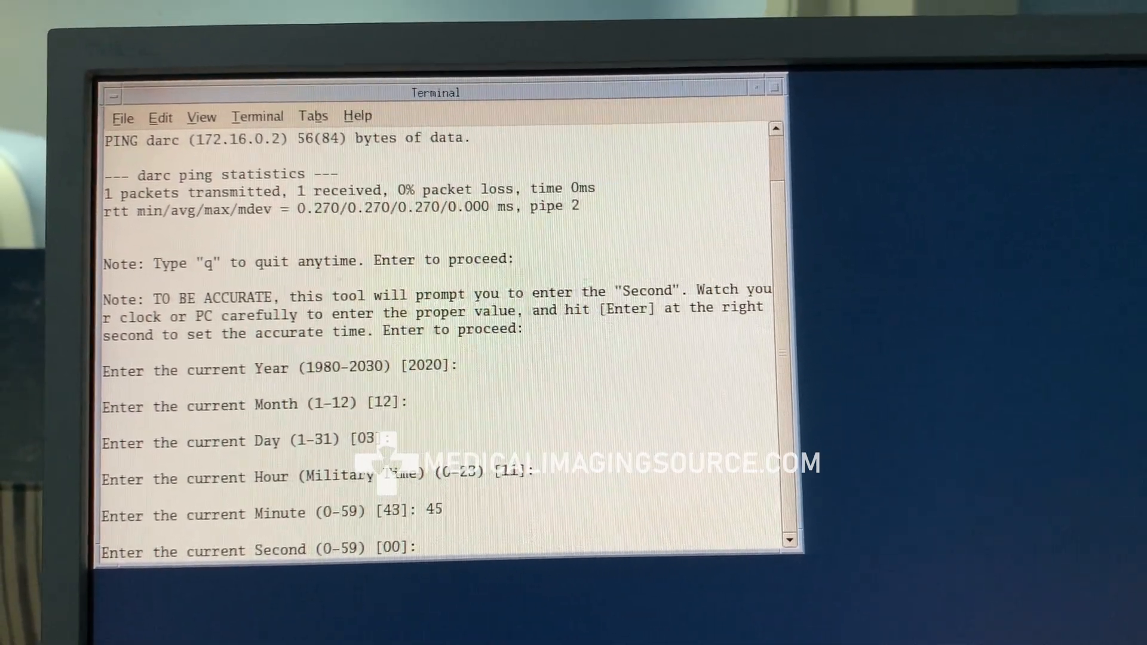
pyautogui.press('Return')
pyautogui.write('re')
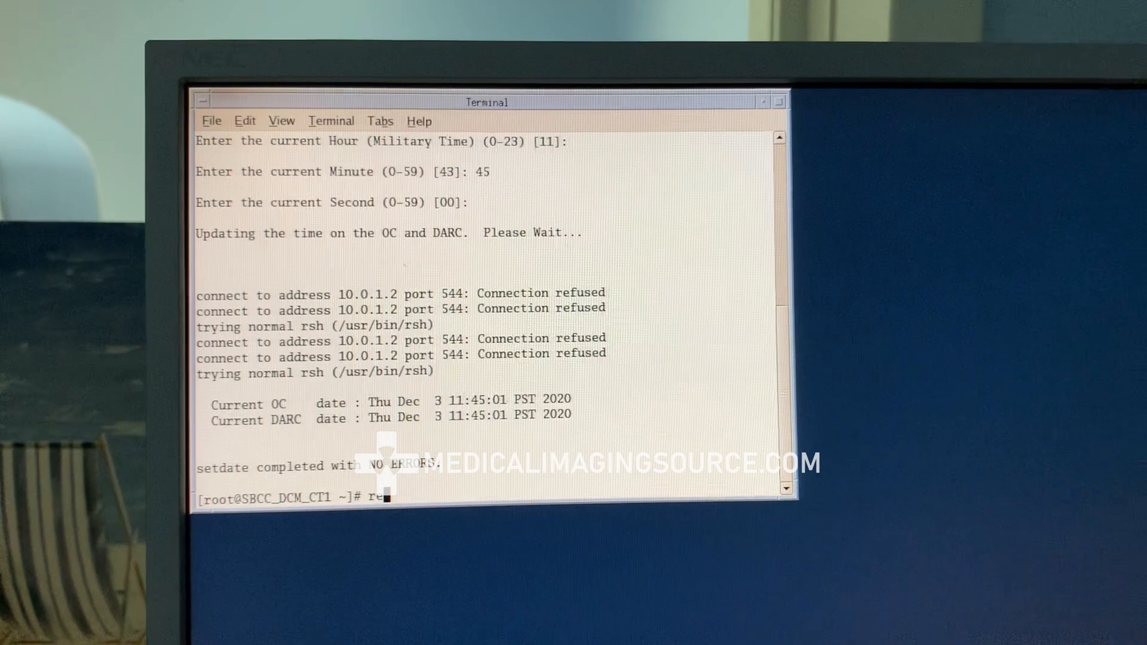
# Step: Type reboot at the root prompt after setdate's error-free finish
pyautogui.write('boot')
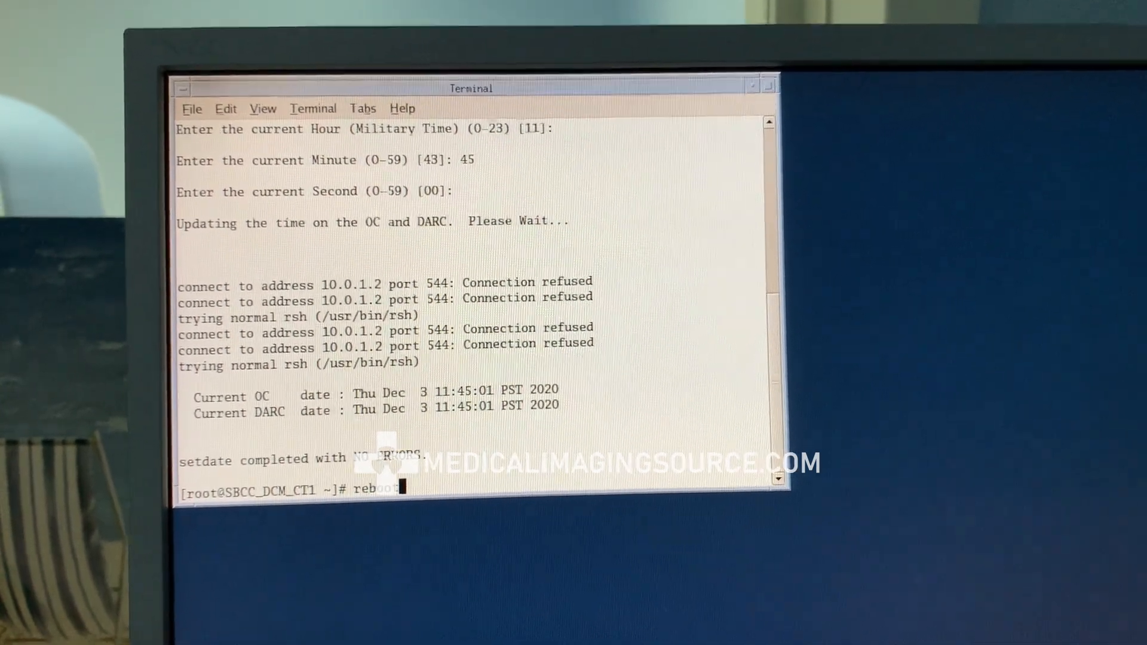